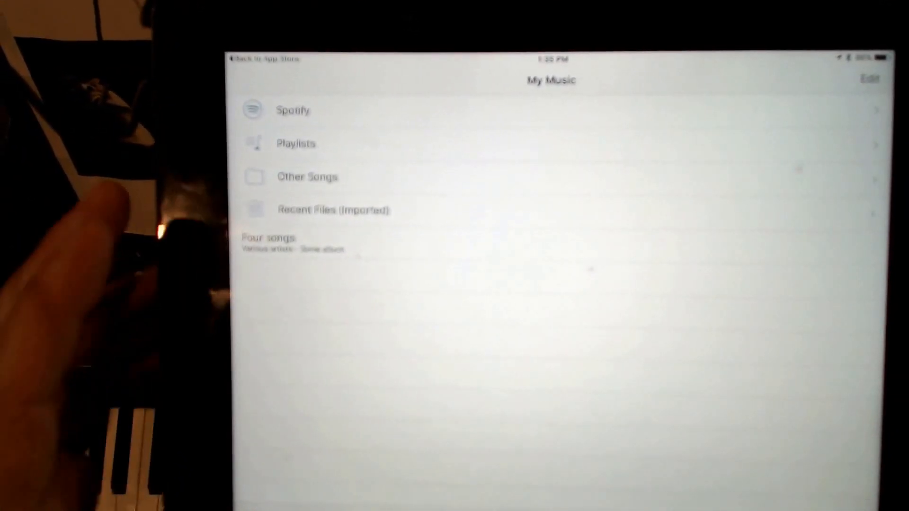
# Leave the My Music library and switch over to Dropbox.
pyautogui.click(307, 177)
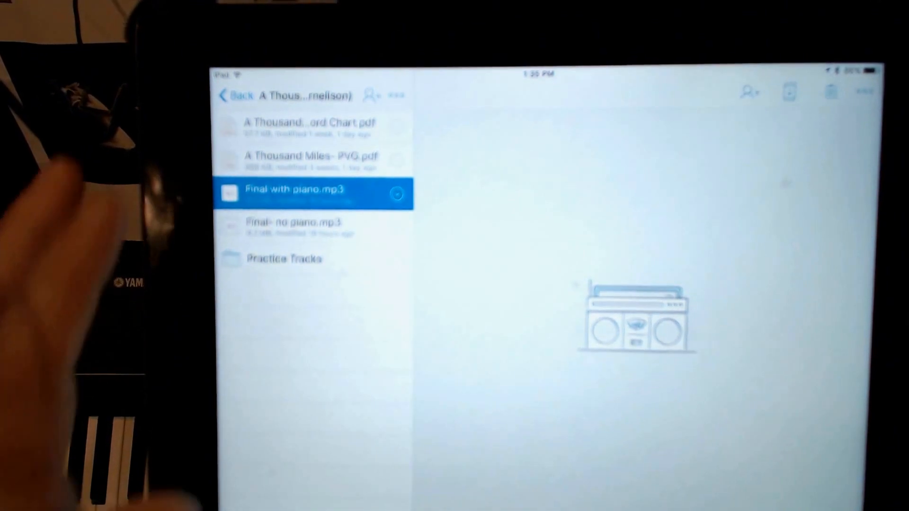
# Go into the Practice Tracks folder holding Final with piano.mp3.
pyautogui.click(241, 96)
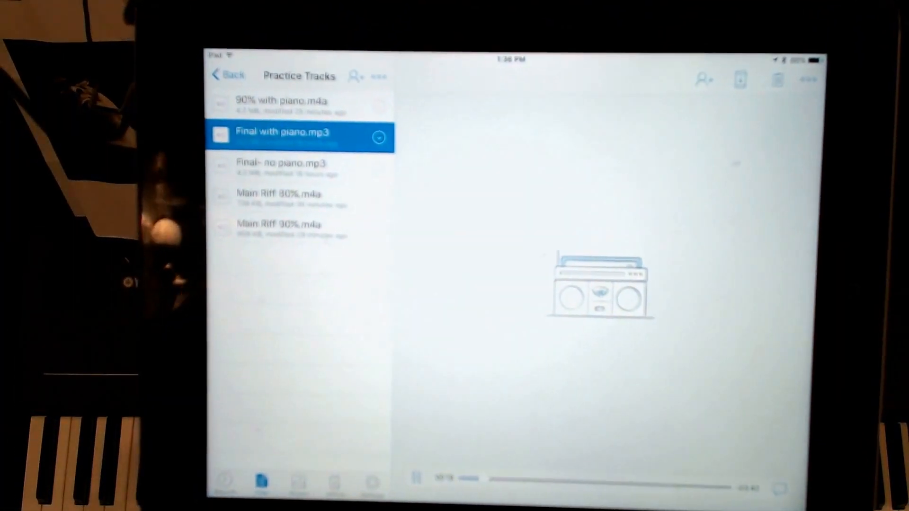
# Send the piano track from Dropbox into Amazing Slow Downer.
pyautogui.click(378, 137)
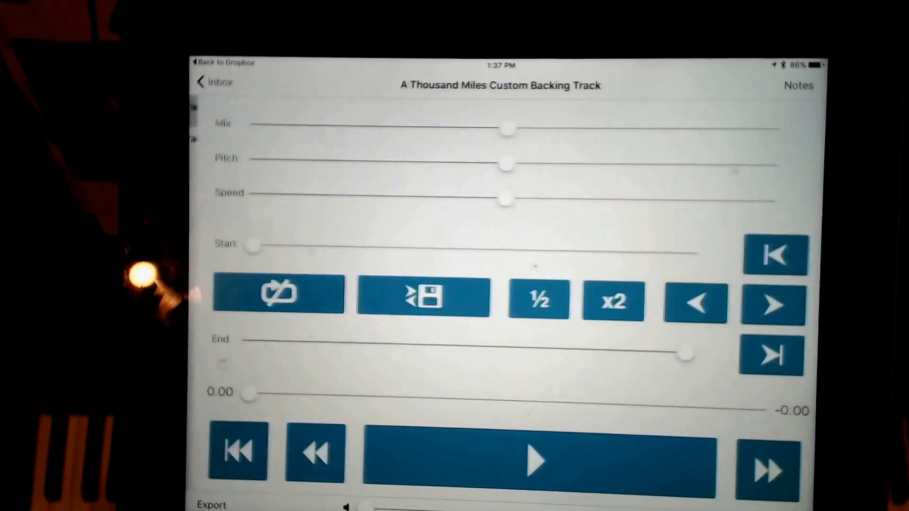
# Start the backing track playing from 0:00 at 100% speed.
pyautogui.click(536, 461)
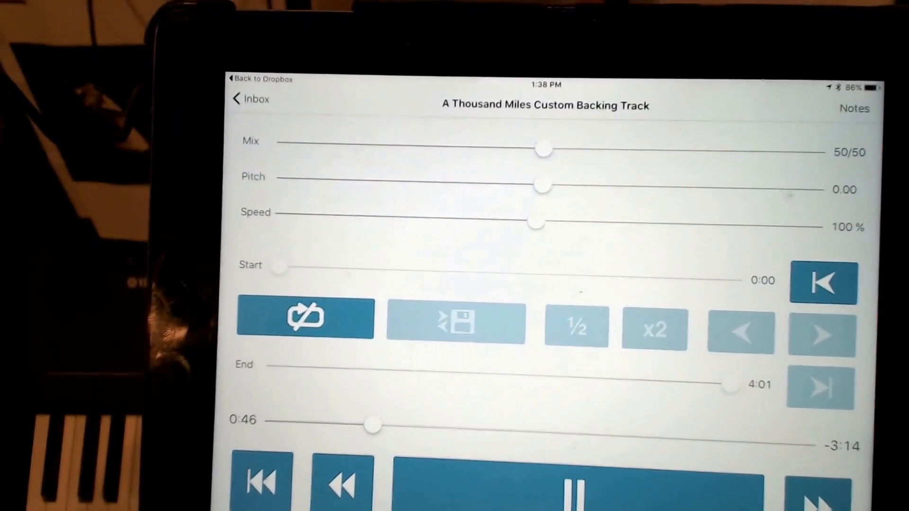
# Turn looping on, then pause the track when it reaches 1:02.
pyautogui.click(577, 480)
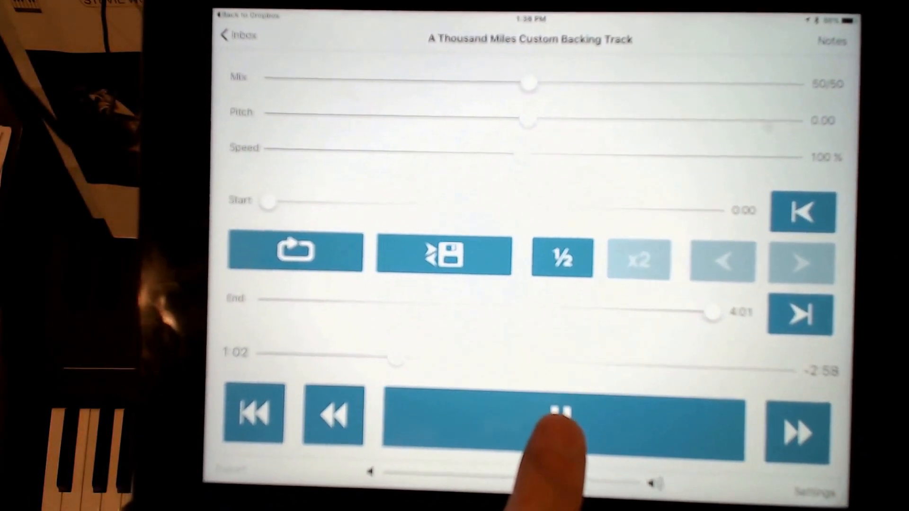
pyautogui.click(558, 412)
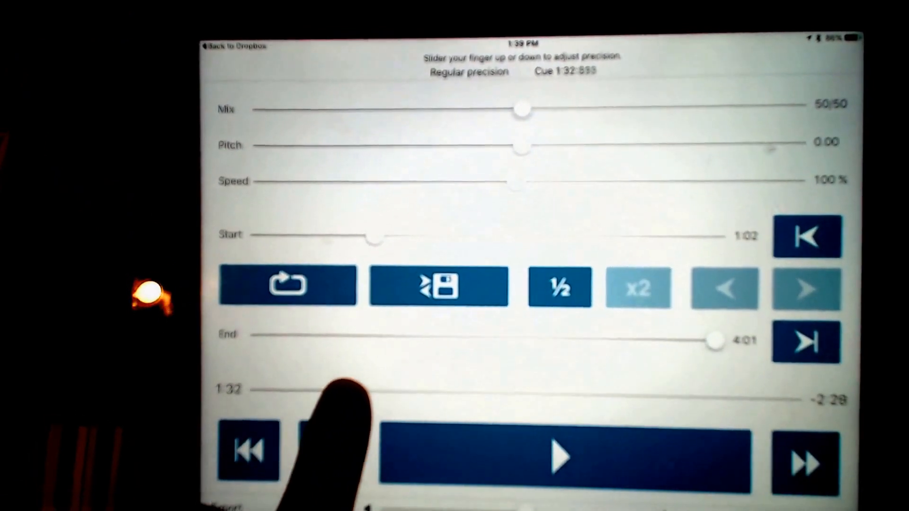
# Resume playback from the 1:02 loop start and pause again at 1:58.
pyautogui.click(555, 456)
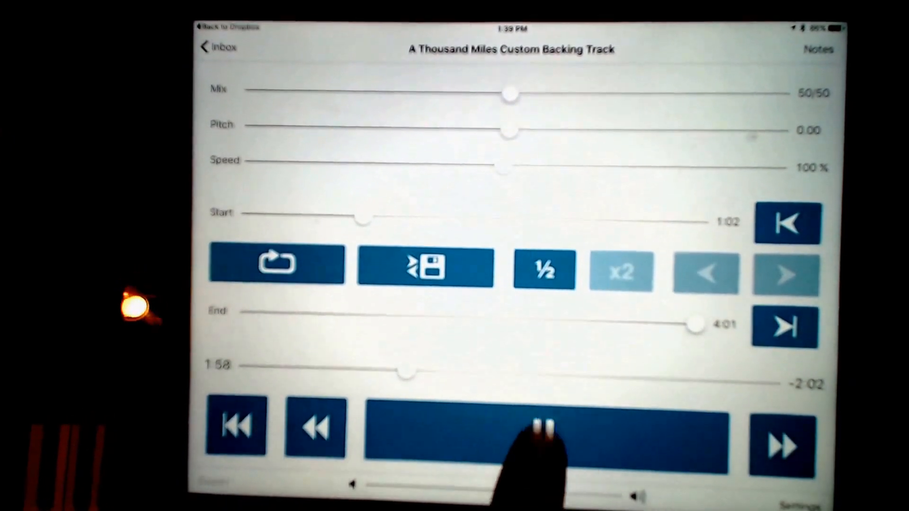
pyautogui.click(545, 428)
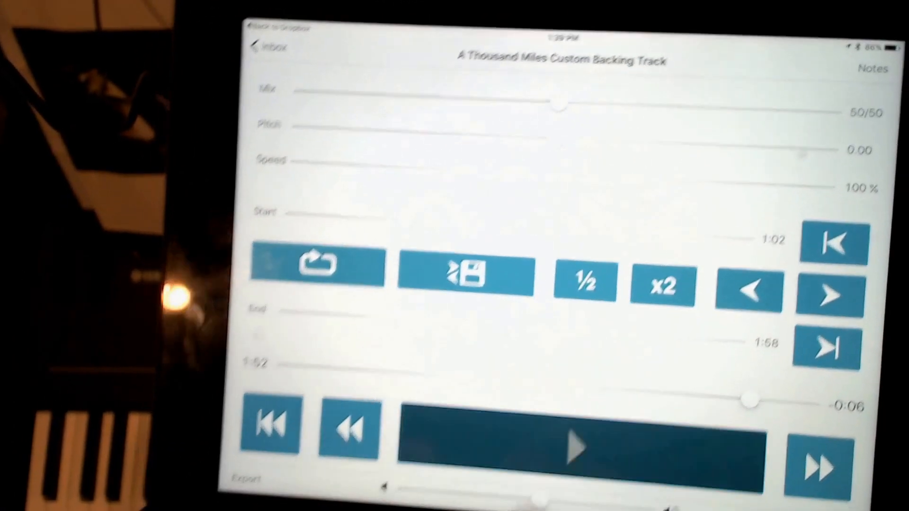
# Slow the track to 84% speed and begin saving the 1:02–1:58 loop.
pyautogui.click(577, 445)
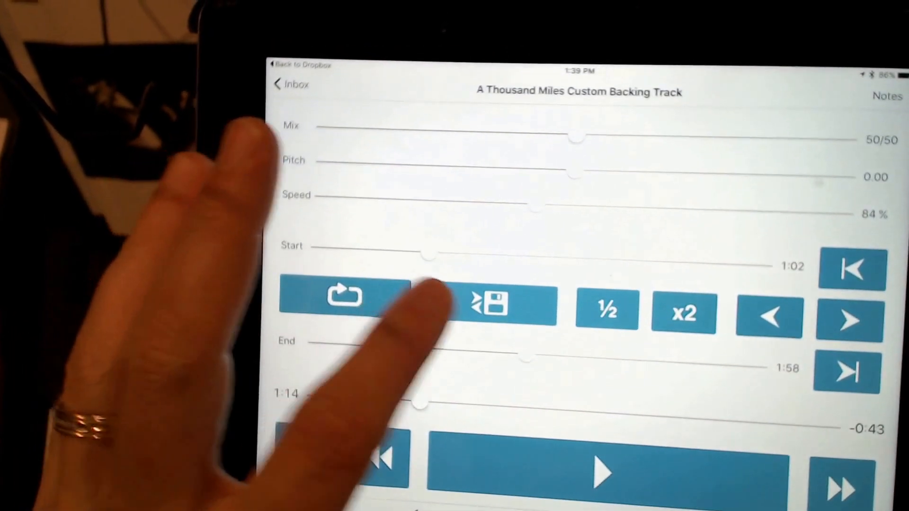
pyautogui.click(489, 304)
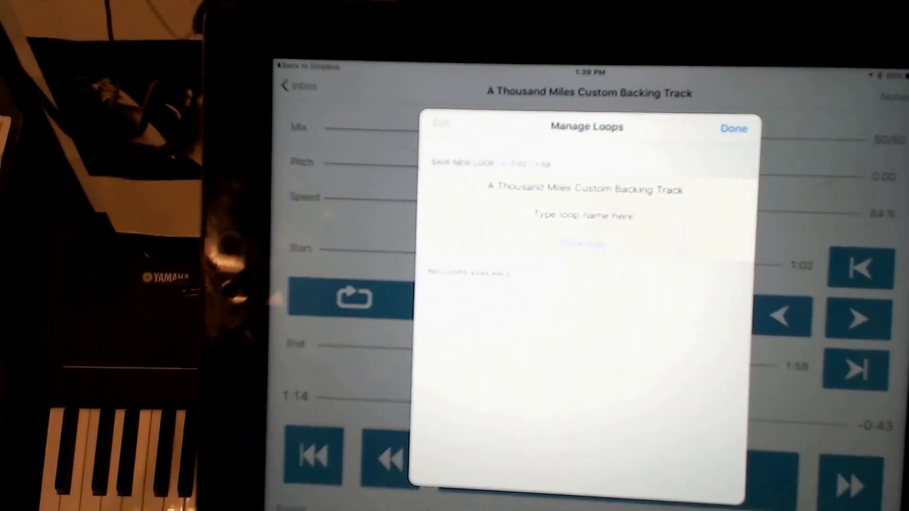